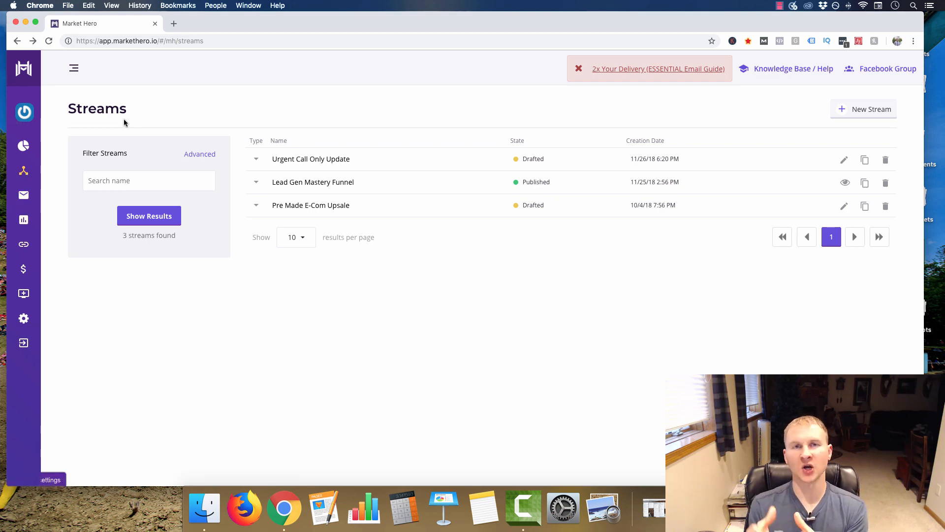
{"action": "mouse_move", "coordinate": [297, 143]}
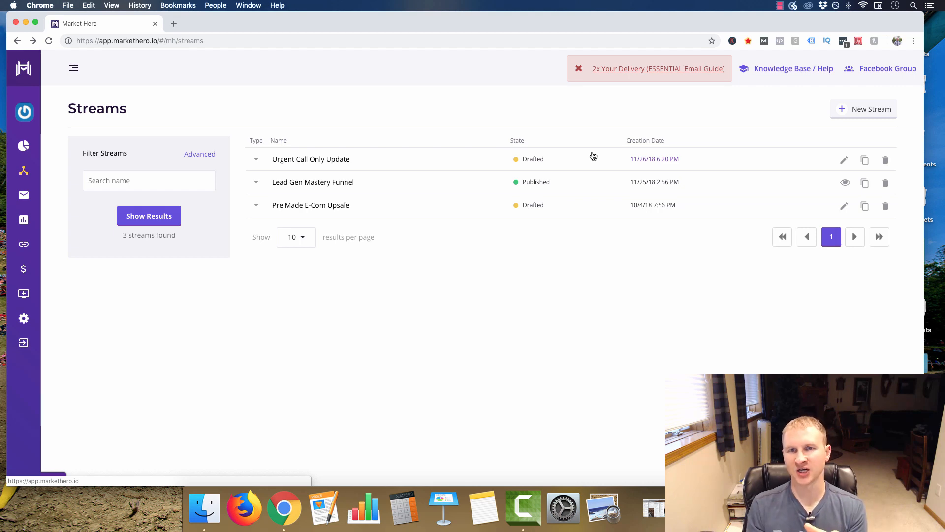
Open the 'Urgent Call Only Update' stream from the Streams list in the Stream Editor.
{"action": "left_click", "coordinate": [310, 159]}
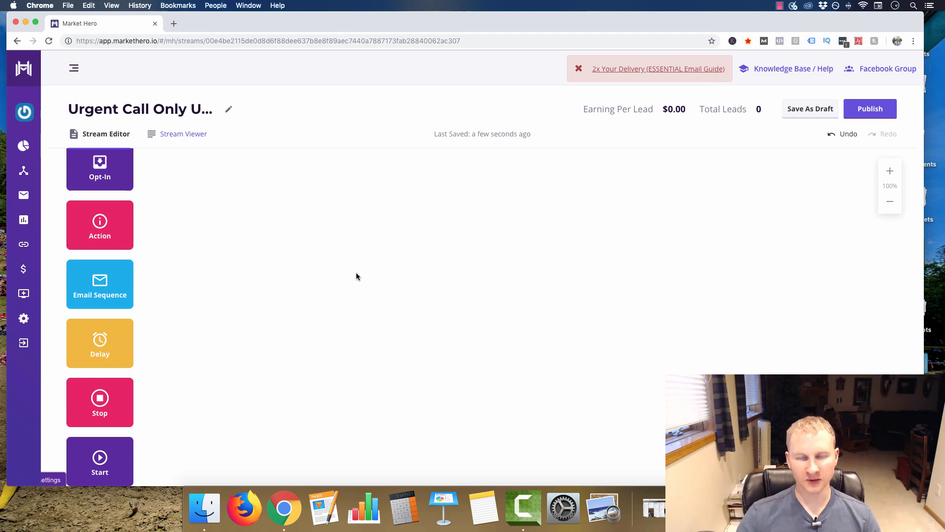
{"action": "mouse_move", "coordinate": [76, 169]}
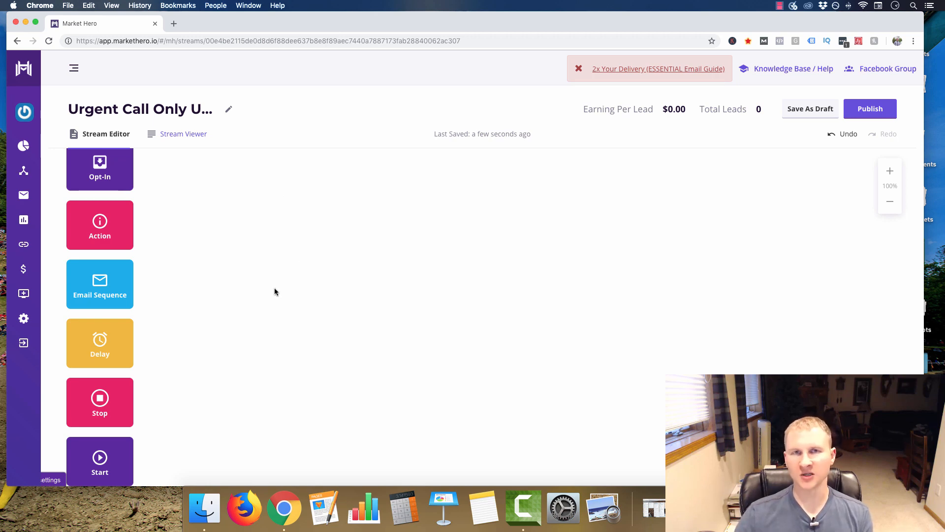
{"action": "mouse_move", "coordinate": [297, 345]}
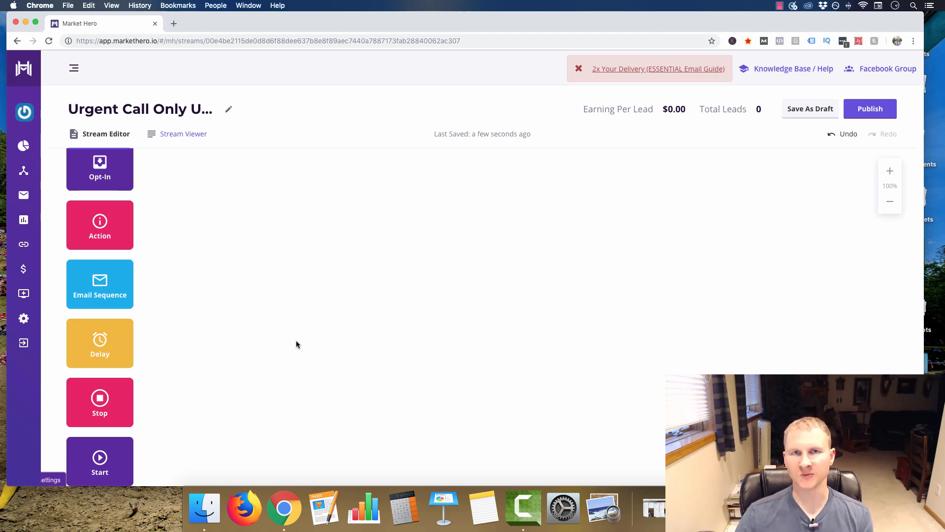
{"action": "mouse_move", "coordinate": [246, 366]}
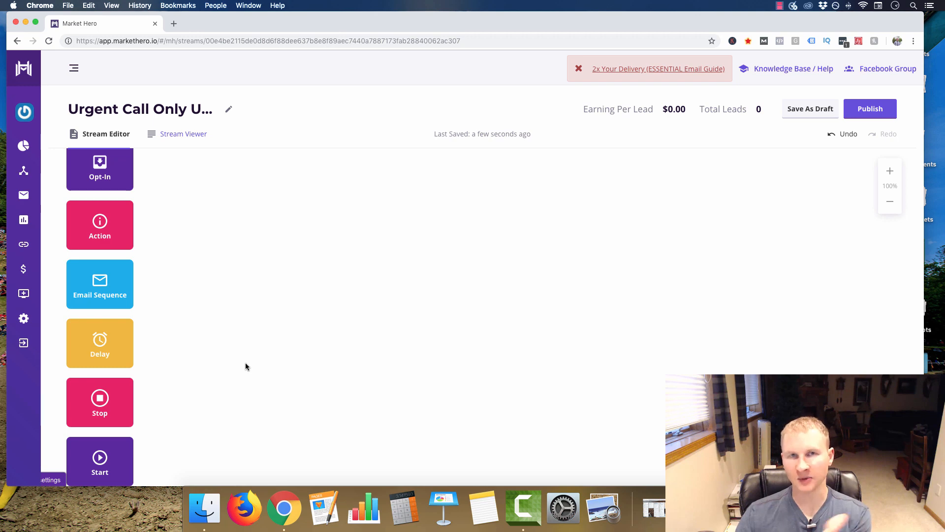
{"action": "mouse_move", "coordinate": [244, 362]}
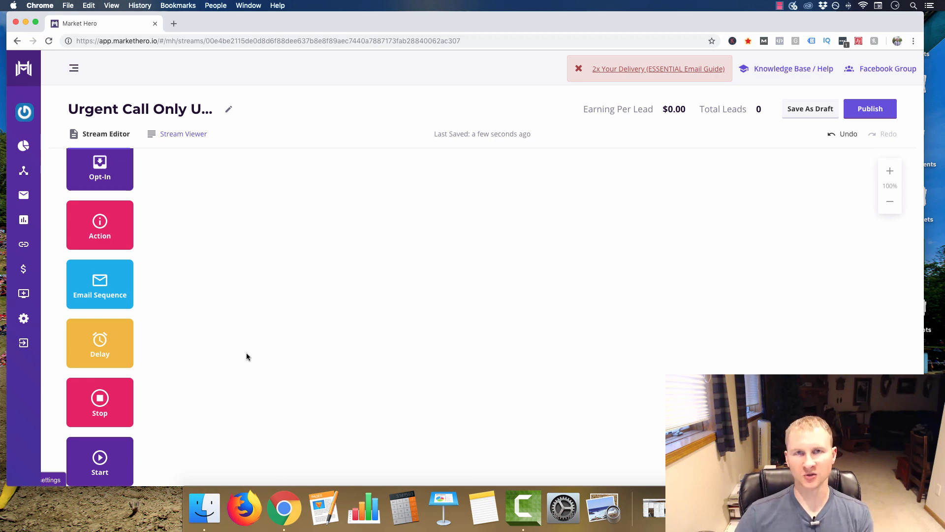
{"action": "mouse_move", "coordinate": [226, 313]}
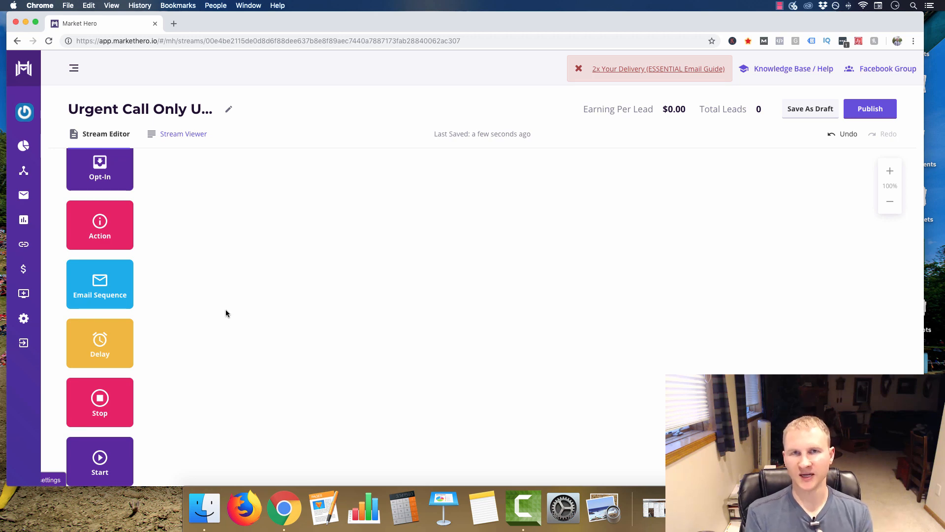
{"action": "mouse_move", "coordinate": [219, 278]}
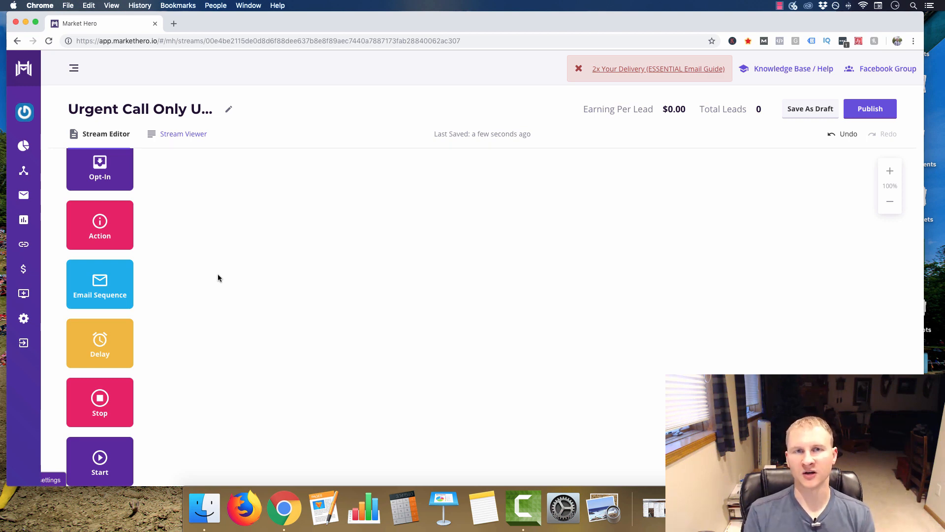
Place a Start action on the canvas with start-stream tags !Optin and !Madeit, then review its settings.
{"action": "left_click_drag", "start_coordinate": [99, 461], "coordinate": [216, 268]}
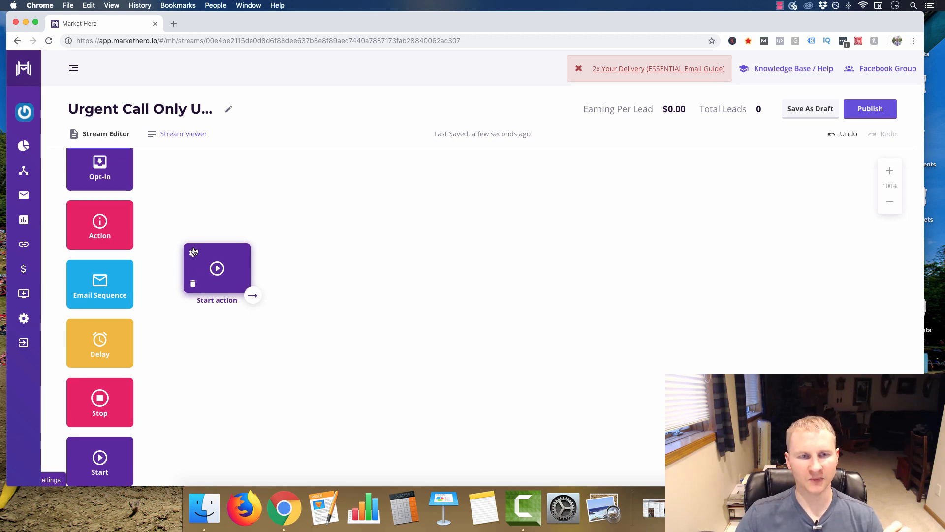
{"action": "left_click", "coordinate": [217, 268]}
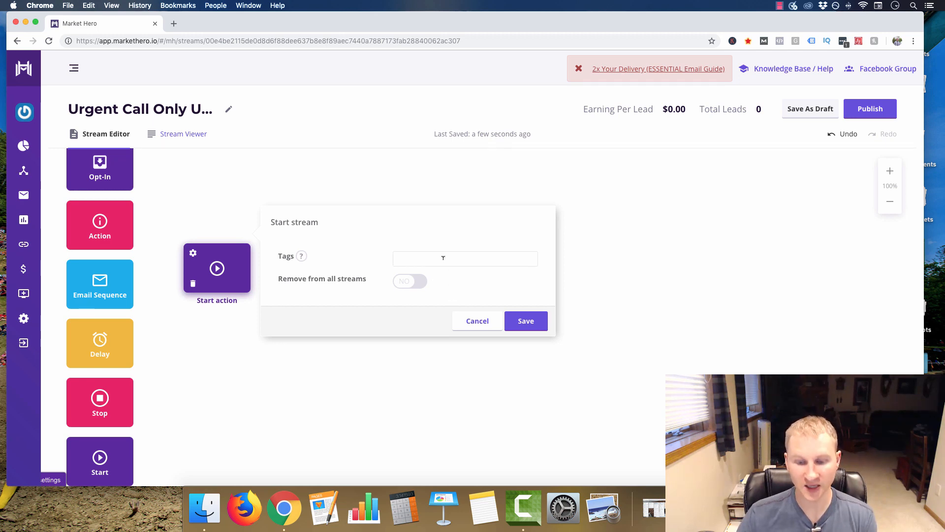
{"action": "type", "text": "optin"}
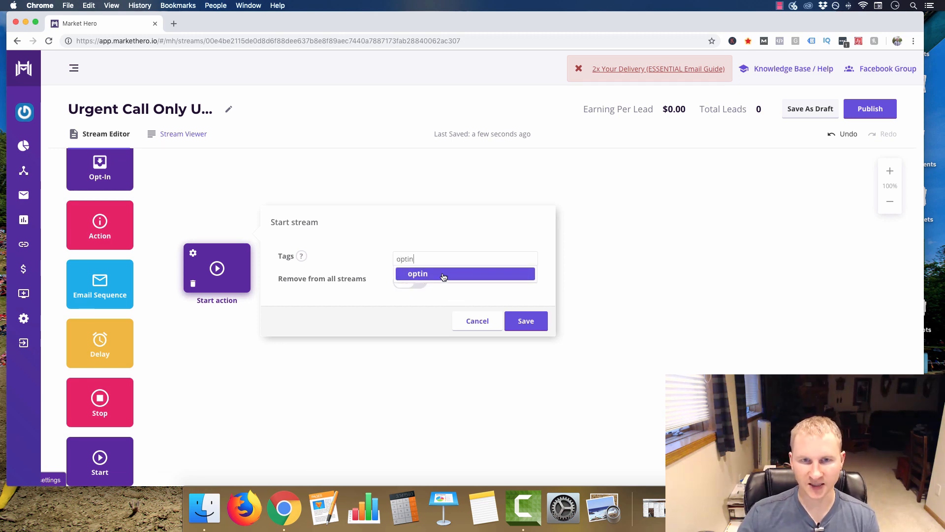
{"action": "left_click", "coordinate": [417, 273]}
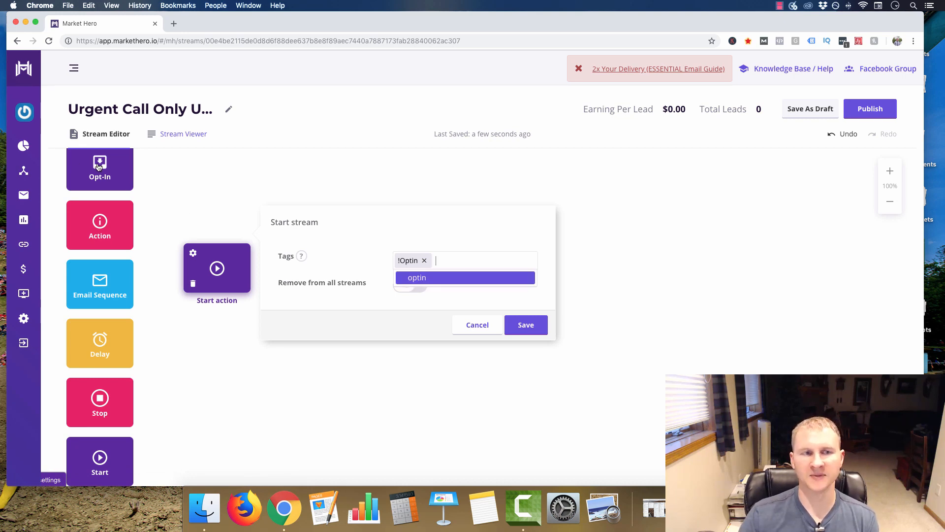
{"action": "mouse_move", "coordinate": [99, 229]}
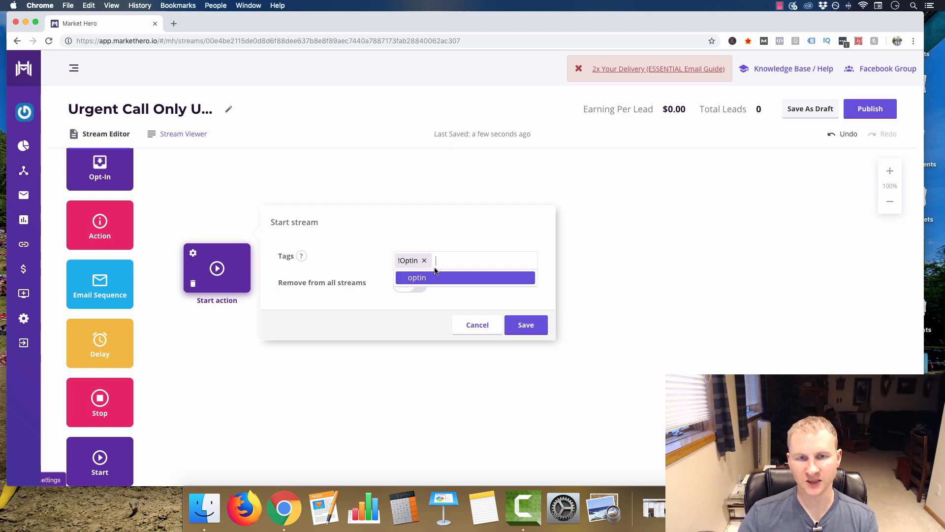
{"action": "type", "text": "T"}
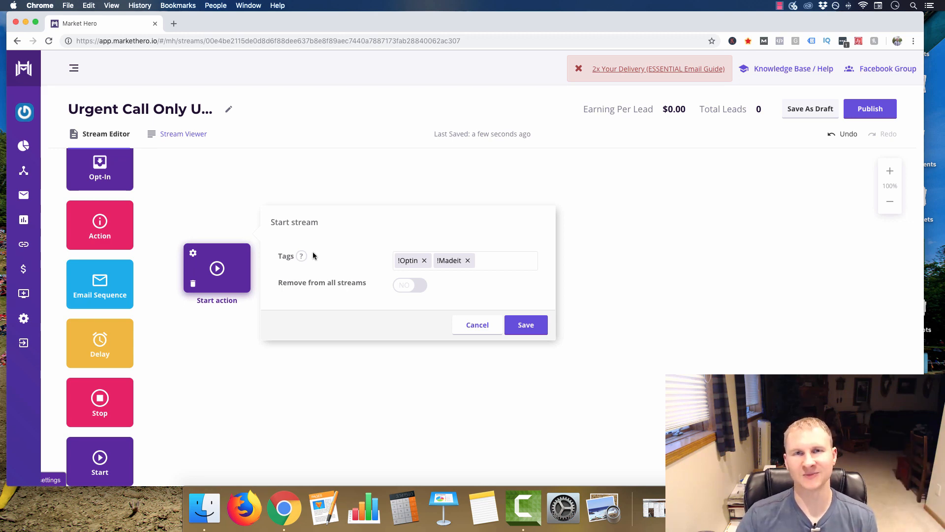
{"action": "left_click", "coordinate": [524, 324]}
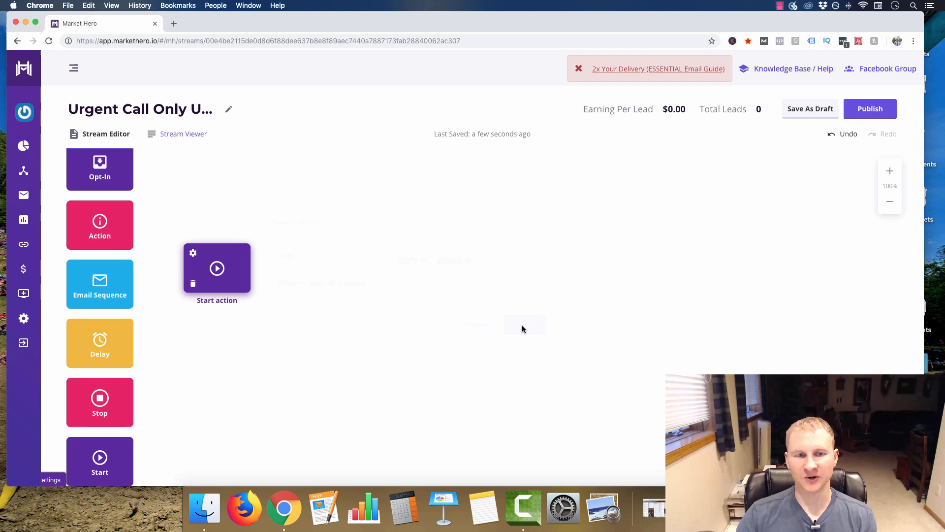
{"action": "left_click", "coordinate": [217, 268]}
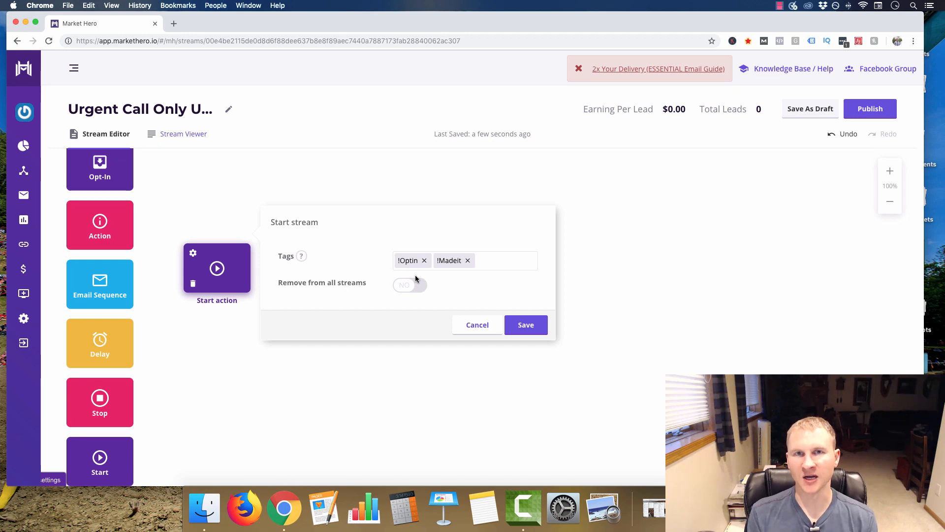
{"action": "mouse_move", "coordinate": [297, 246]}
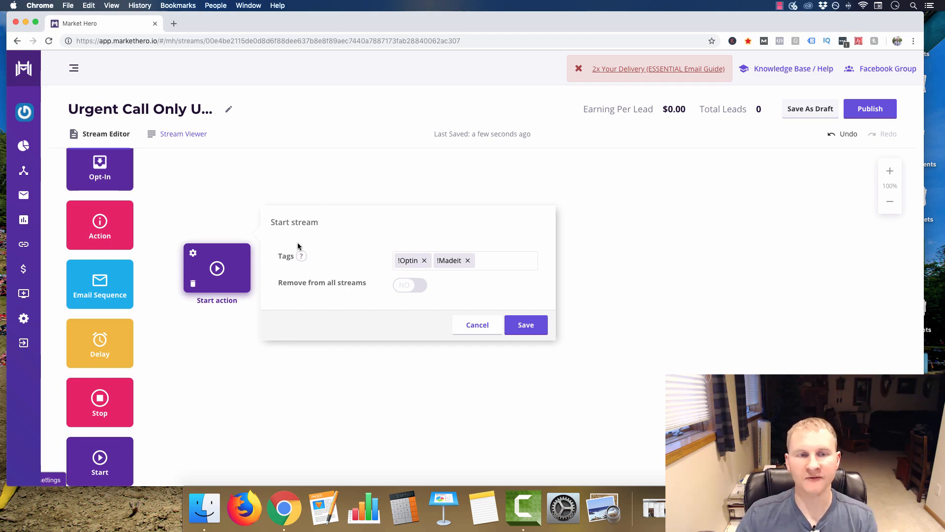
{"action": "mouse_move", "coordinate": [525, 324]}
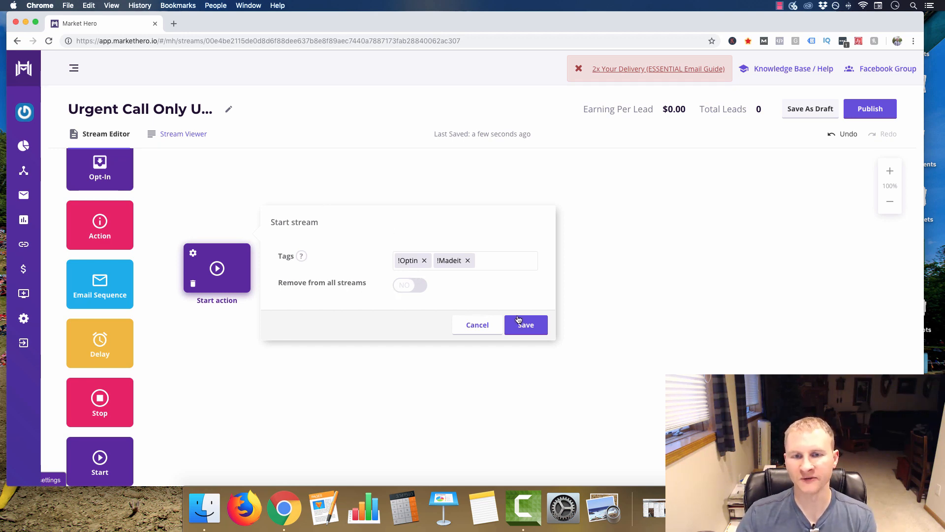
Save the Start action's tags and connect it by arrow to the Email sequence block.
{"action": "left_click", "coordinate": [525, 324]}
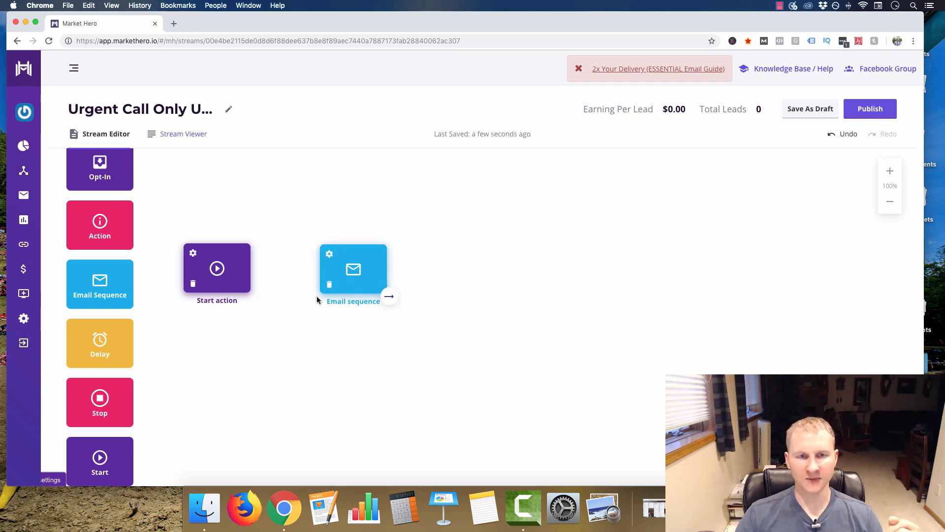
{"action": "mouse_move", "coordinate": [250, 275]}
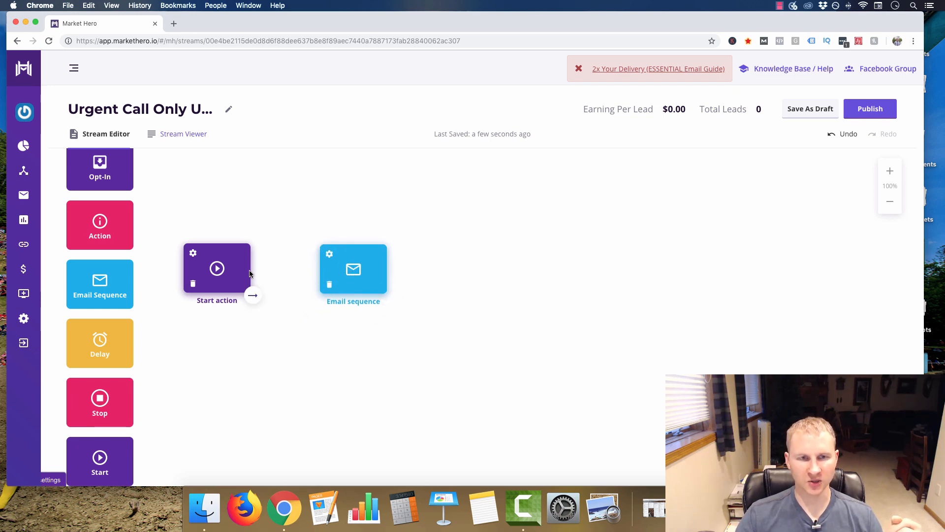
{"action": "left_click_drag", "start_coordinate": [253, 294], "coordinate": [354, 270]}
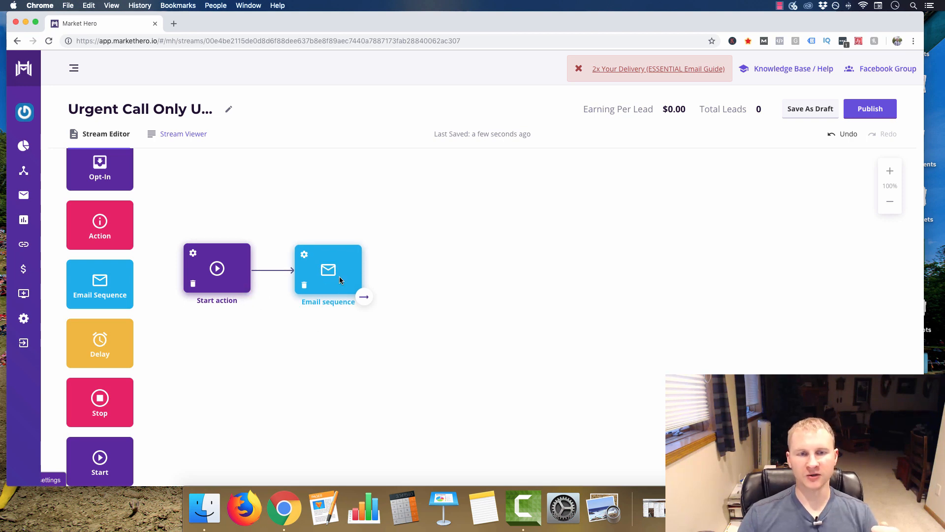
{"action": "mouse_move", "coordinate": [312, 282]}
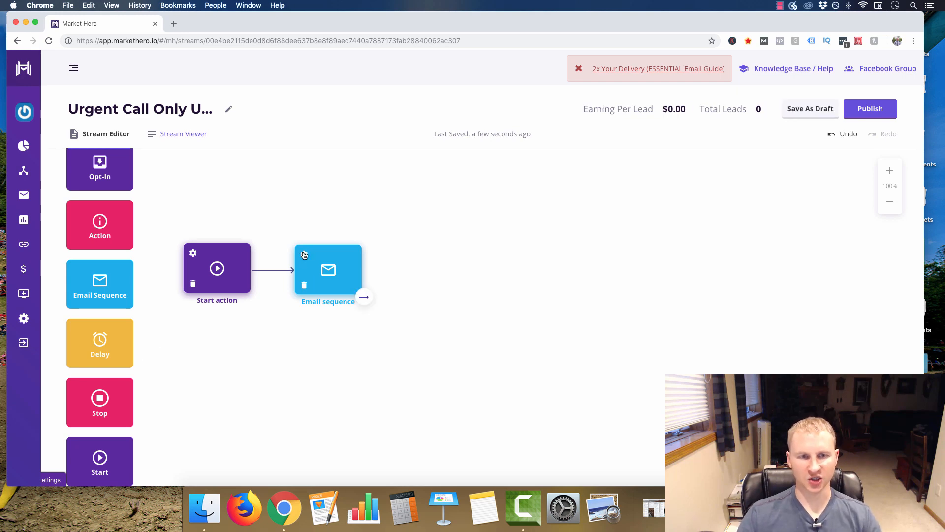
Attach the existing 'This Email Is Better…' template to the email step, labelling it Send Email.
{"action": "left_click", "coordinate": [328, 269]}
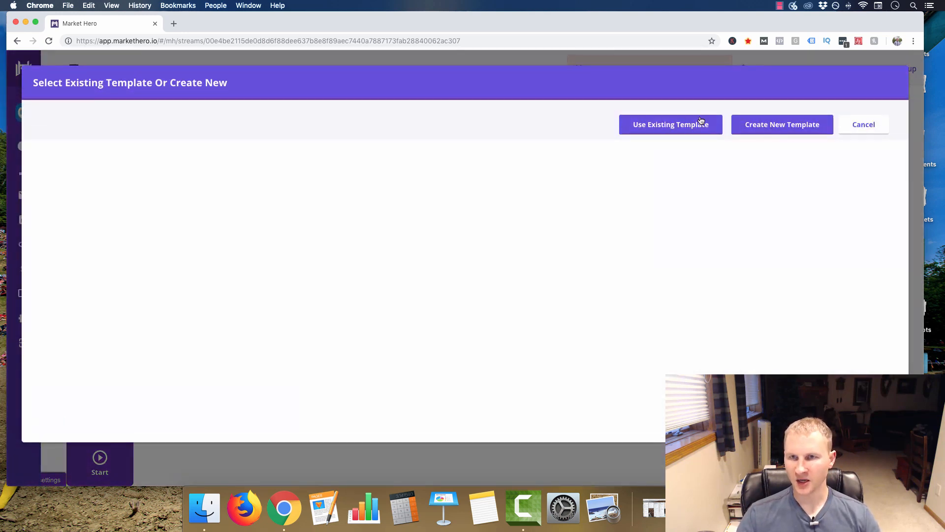
{"action": "left_click", "coordinate": [670, 124]}
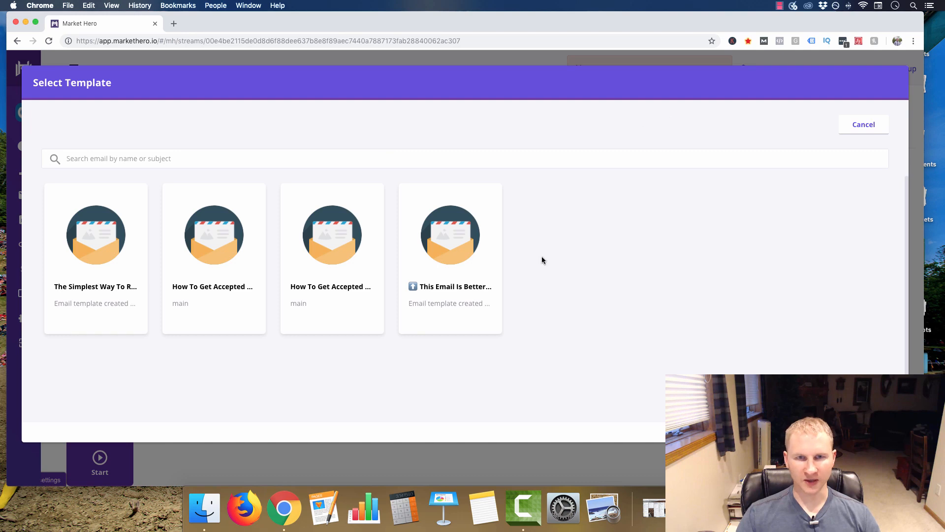
{"action": "mouse_move", "coordinate": [192, 258]}
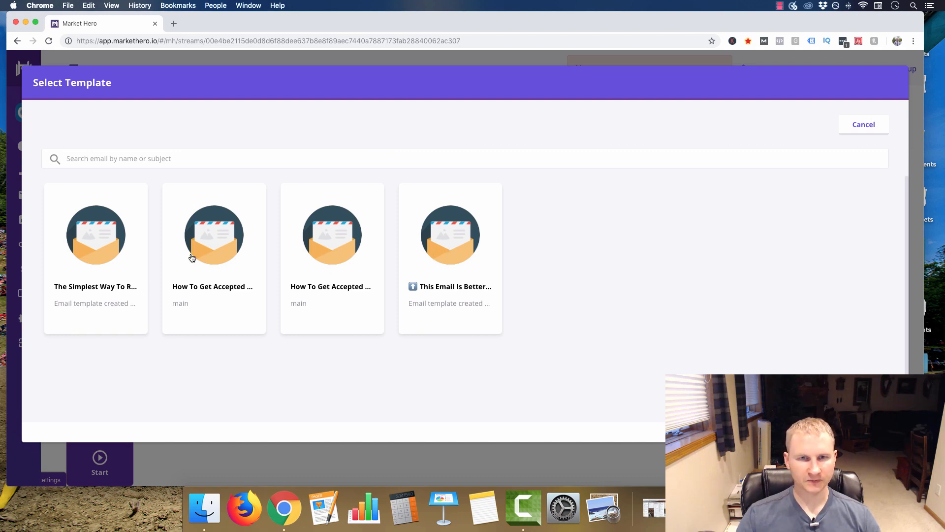
{"action": "left_click", "coordinate": [450, 236]}
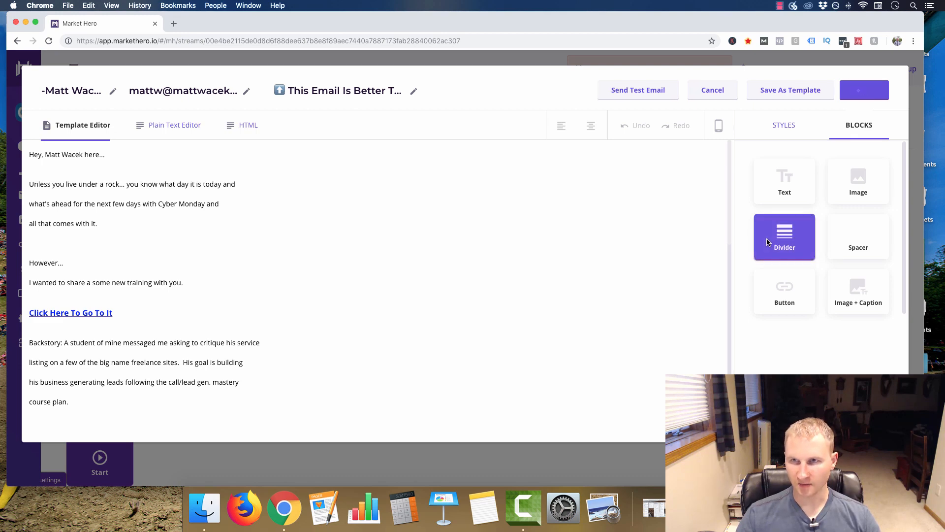
{"action": "left_click", "coordinate": [711, 89]}
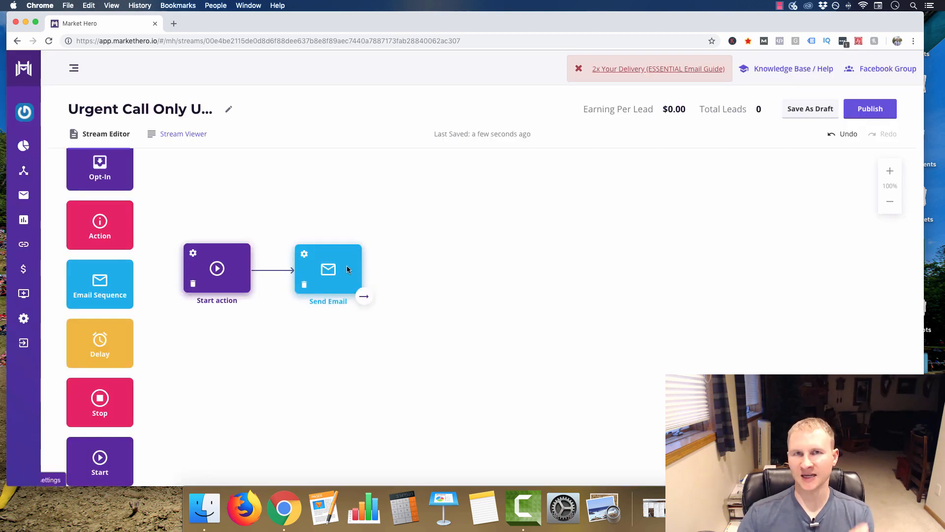
Rename the email step to '1st Mail'.
{"action": "double_click", "coordinate": [327, 301]}
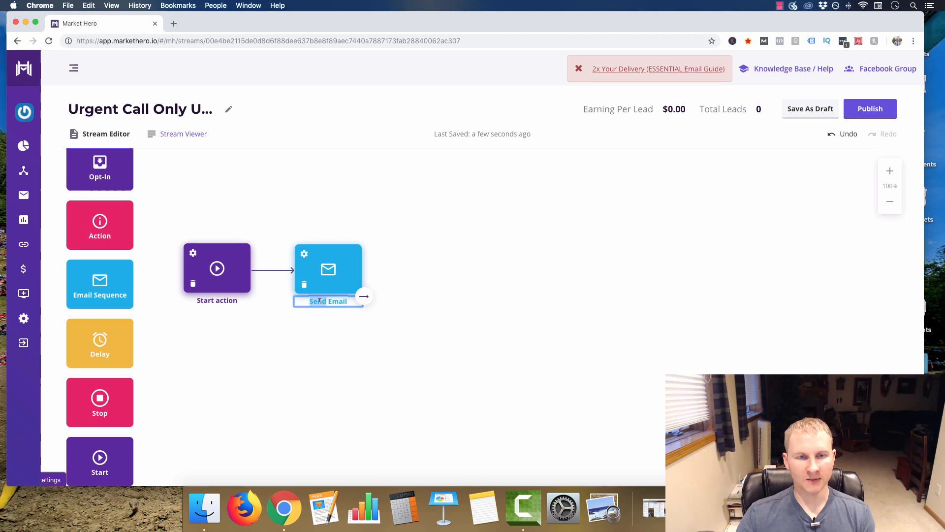
{"action": "type", "text": "1st Mail"}
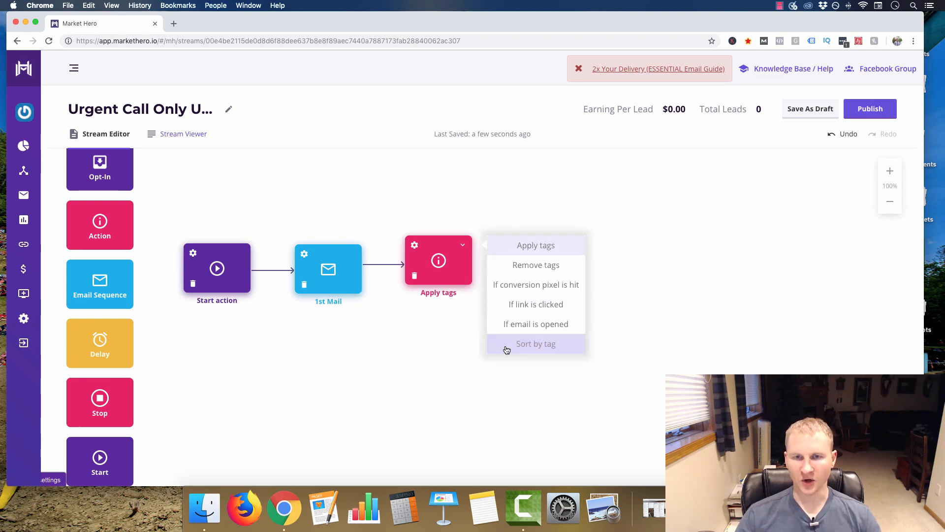
Switch the action after 1st Mail to an 'If link is clicked' condition.
{"action": "left_click", "coordinate": [536, 304]}
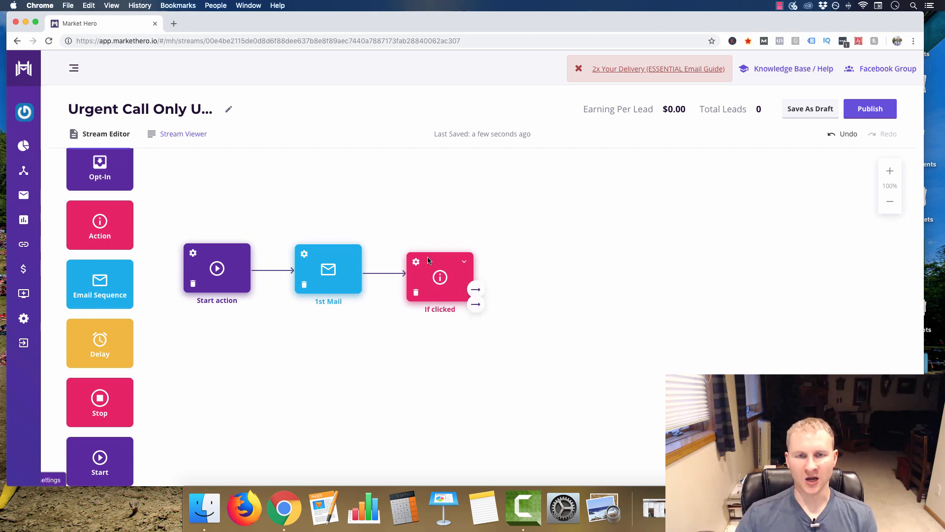
{"action": "mouse_move", "coordinate": [103, 357]}
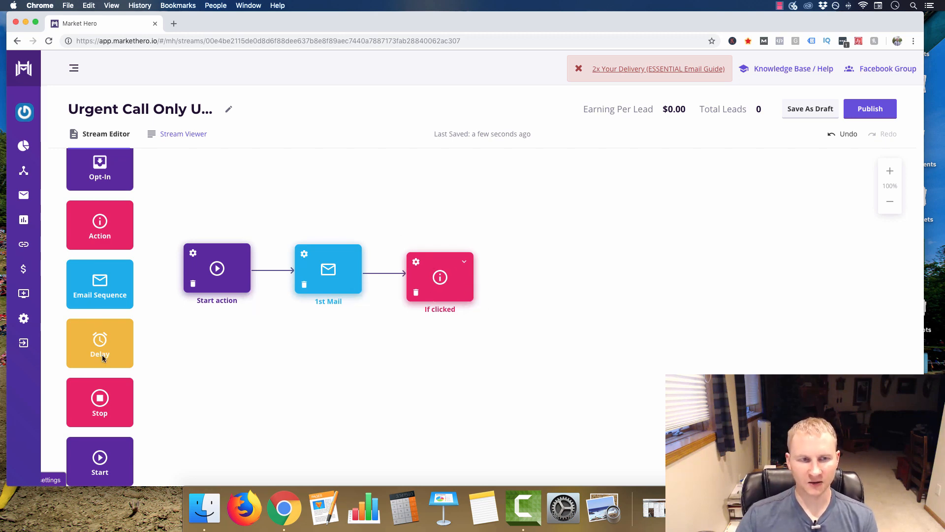
Route If clicked's yes branch to a Stop step and its no branch to an Email sequence step.
{"action": "left_click_drag", "start_coordinate": [100, 402], "coordinate": [570, 371]}
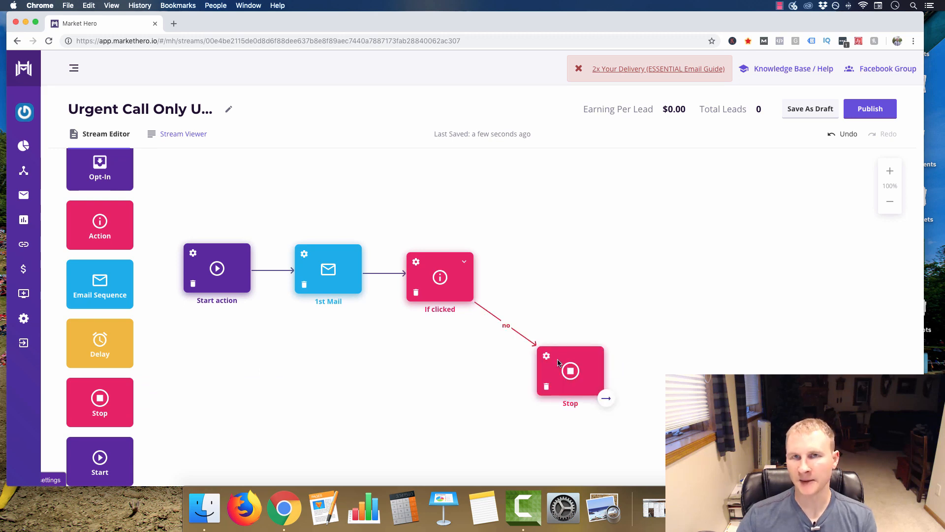
{"action": "mouse_move", "coordinate": [548, 368]}
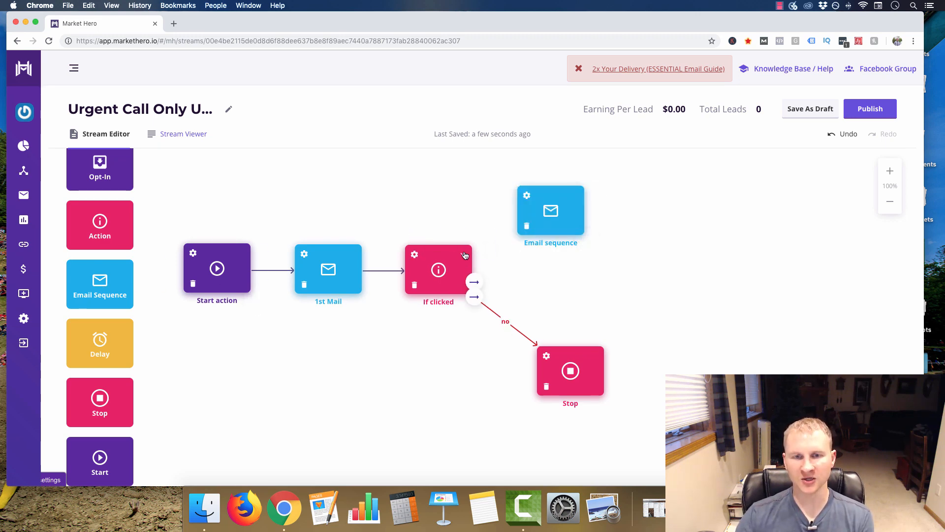
{"action": "left_click", "coordinate": [438, 270]}
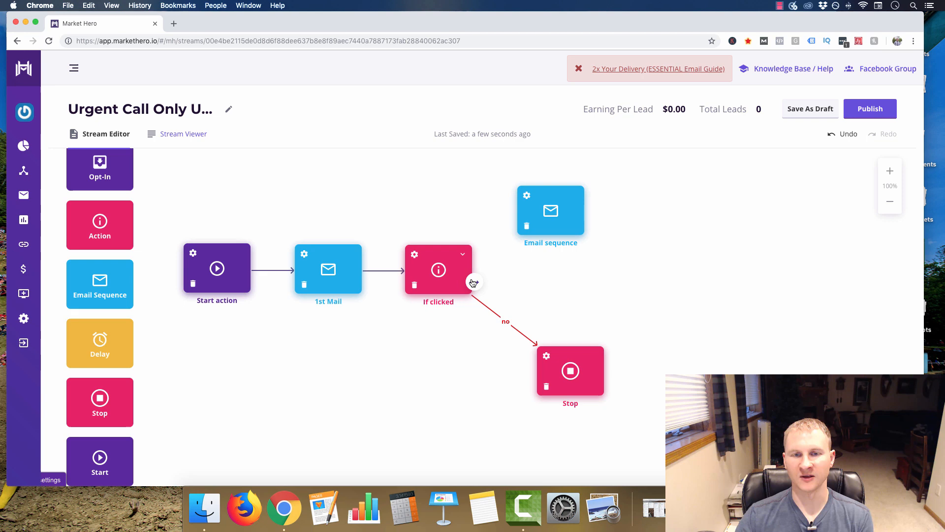
{"action": "left_click_drag", "start_coordinate": [475, 283], "coordinate": [495, 241]}
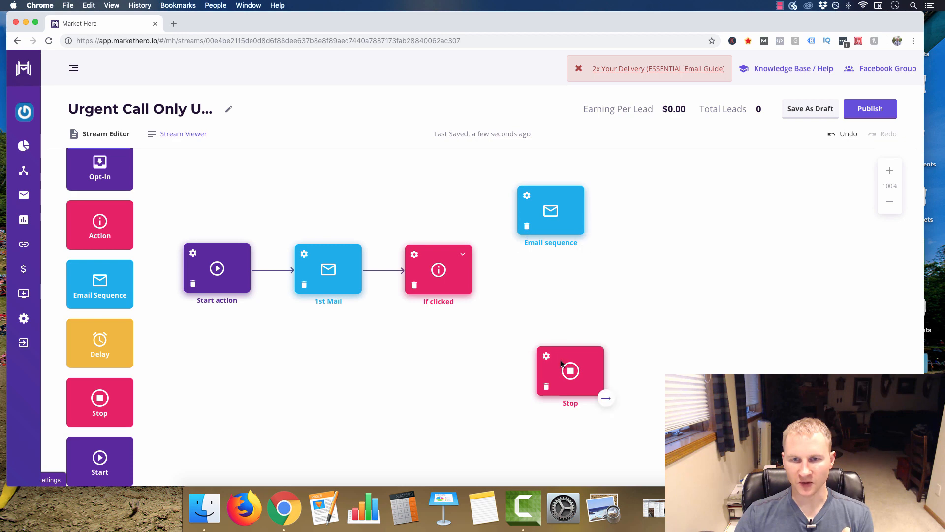
{"action": "left_click_drag", "start_coordinate": [570, 370], "coordinate": [542, 202]}
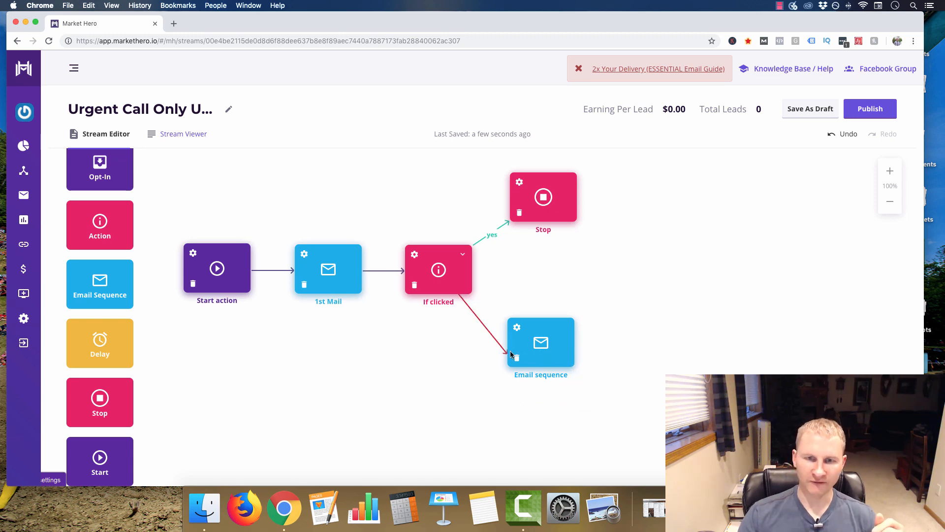
{"action": "left_click_drag", "start_coordinate": [540, 342], "coordinate": [559, 356]}
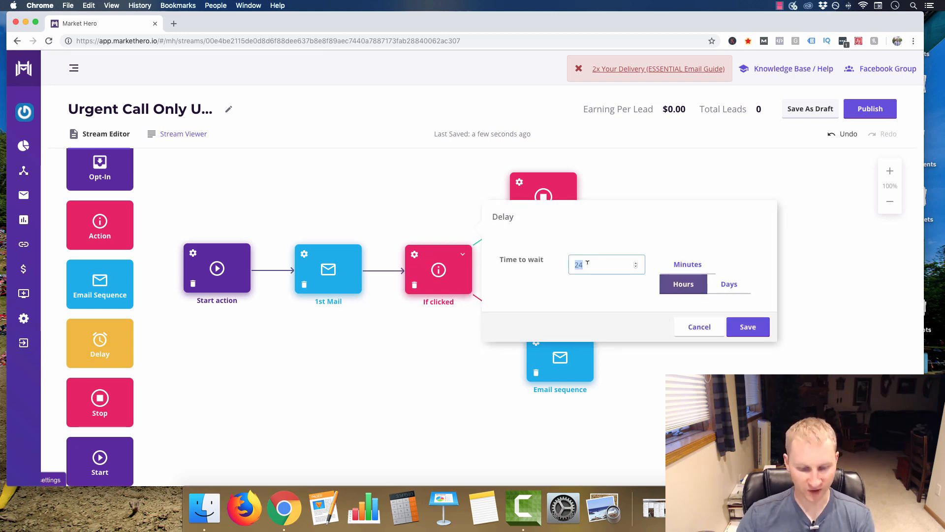
Set the no-branch Email sequence to wait 12 hours.
{"action": "type", "text": "12"}
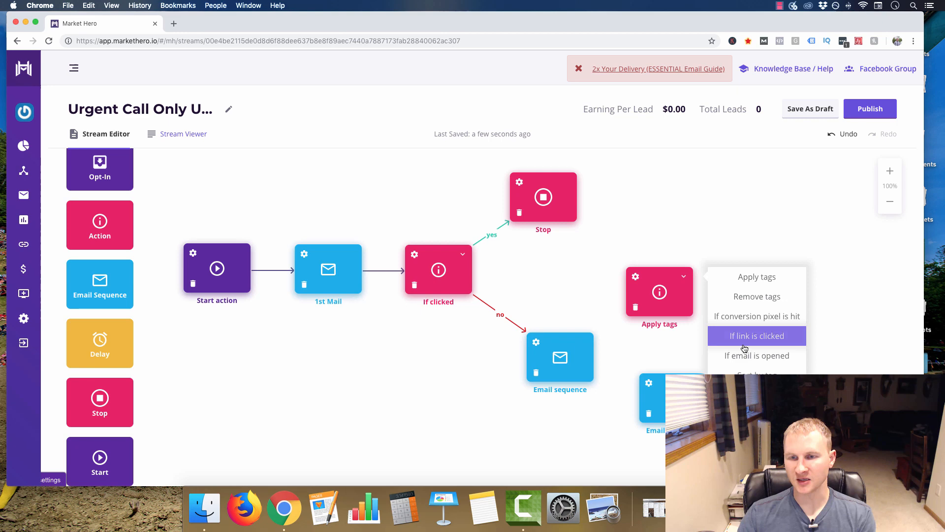
Remove the extra action and email blocks and end the no-branch Email sequence in a Stop step.
{"action": "left_click", "coordinate": [756, 336]}
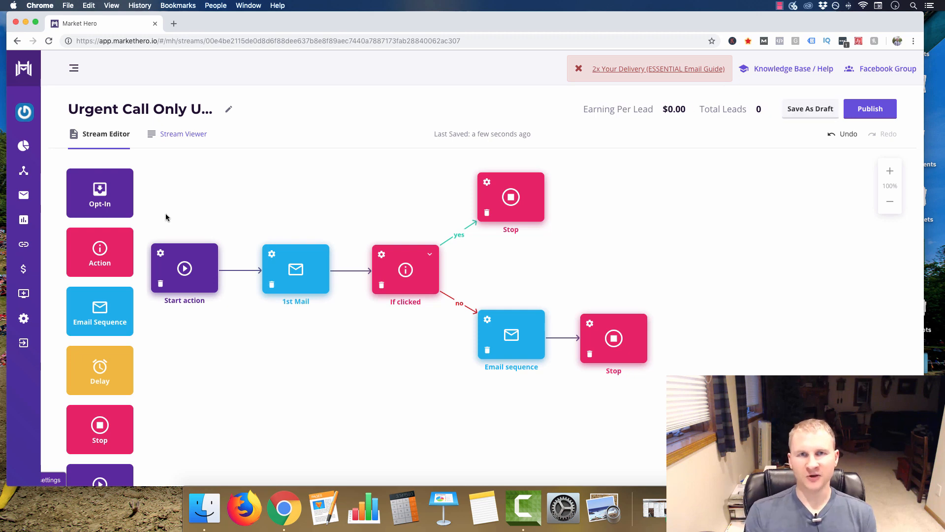
{"action": "mouse_move", "coordinate": [323, 279]}
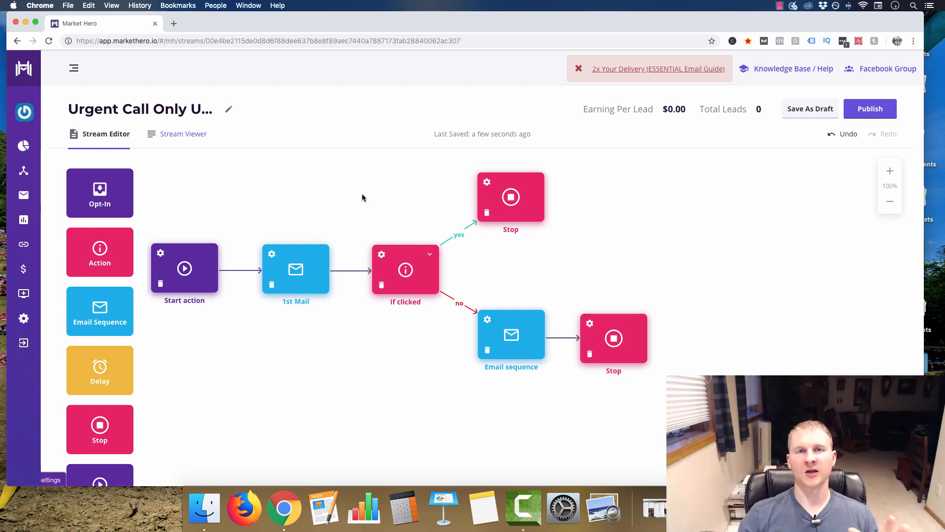
{"action": "mouse_move", "coordinate": [313, 216]}
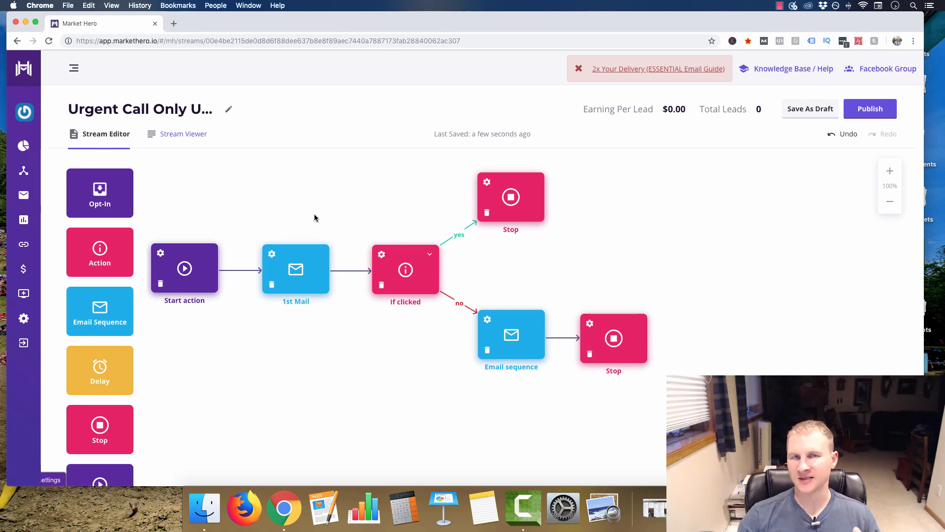
{"action": "mouse_move", "coordinate": [306, 197]}
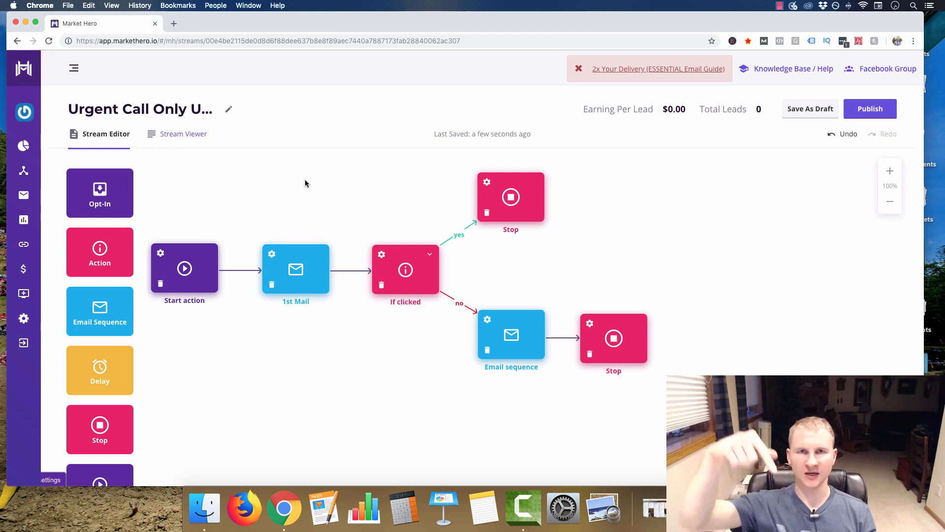
{"action": "mouse_move", "coordinate": [388, 175]}
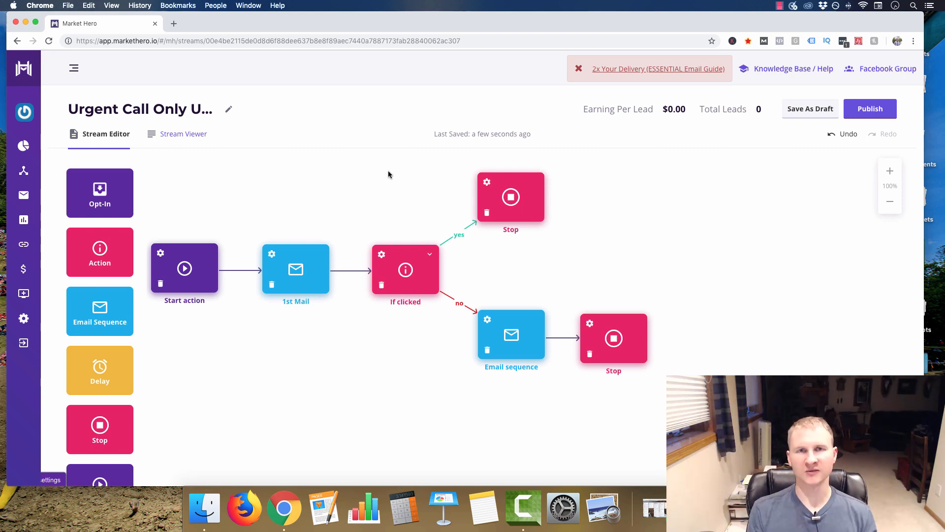